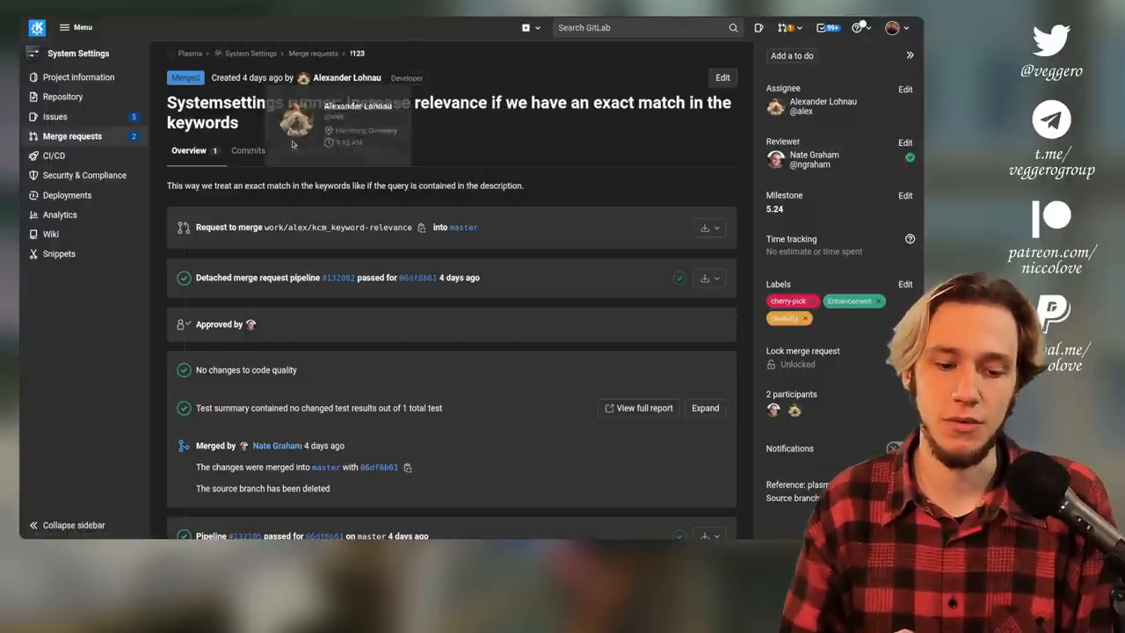
Show the Overview of the merged System Settings exact-keyword-ranking merge request
double_click(225, 102)
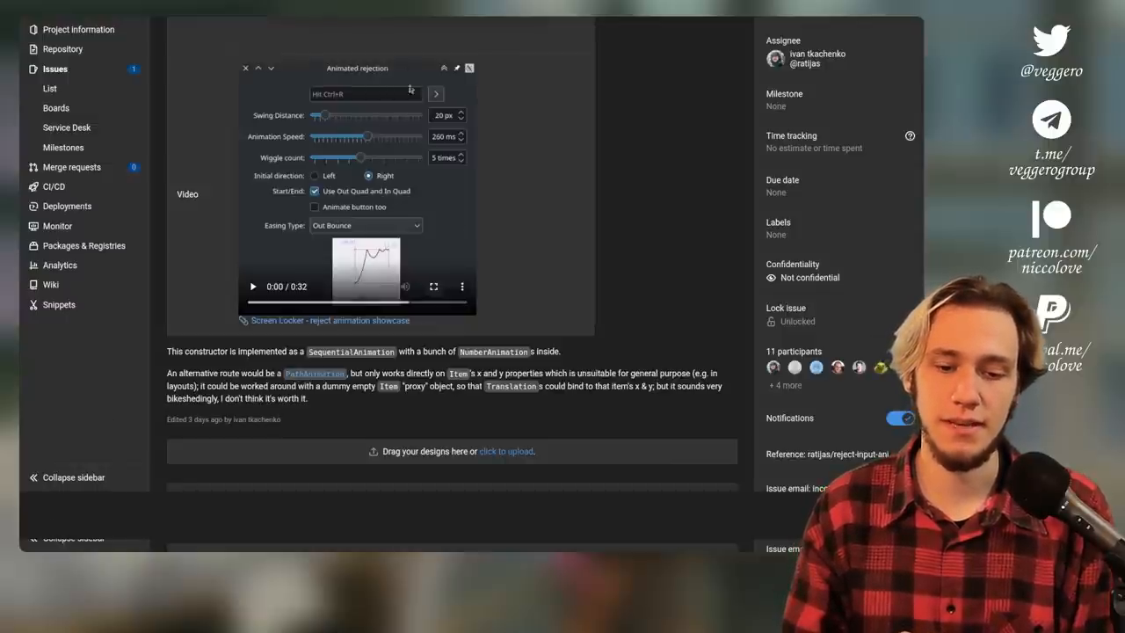
mouse_move(521, 53)
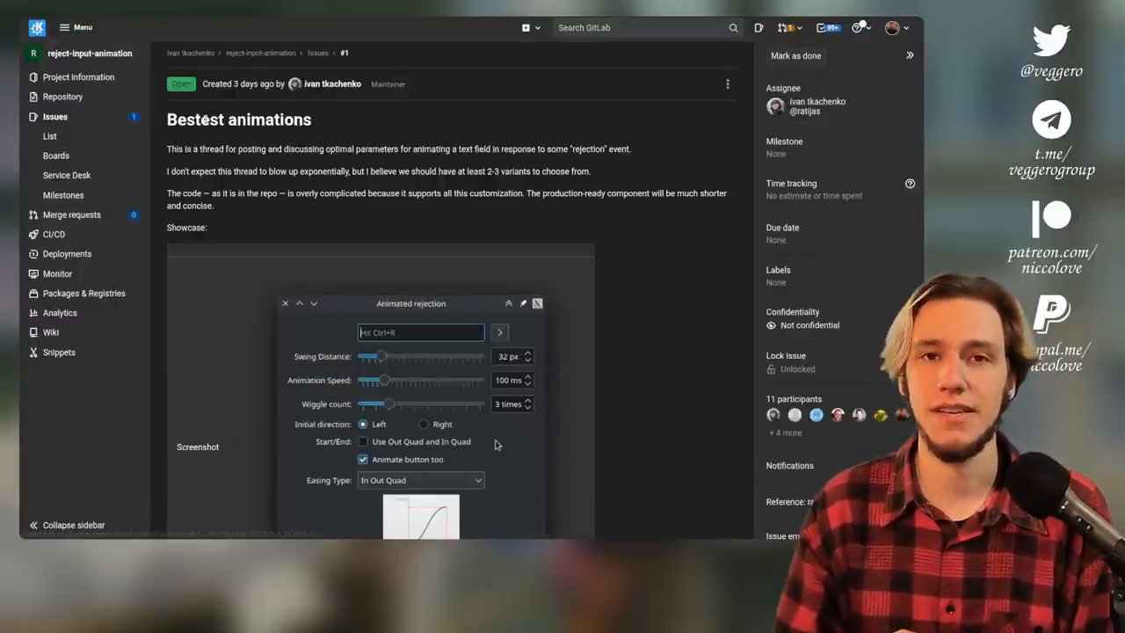
Play the screen locker rejection animation demo video in the issue description
scroll(down, 3)
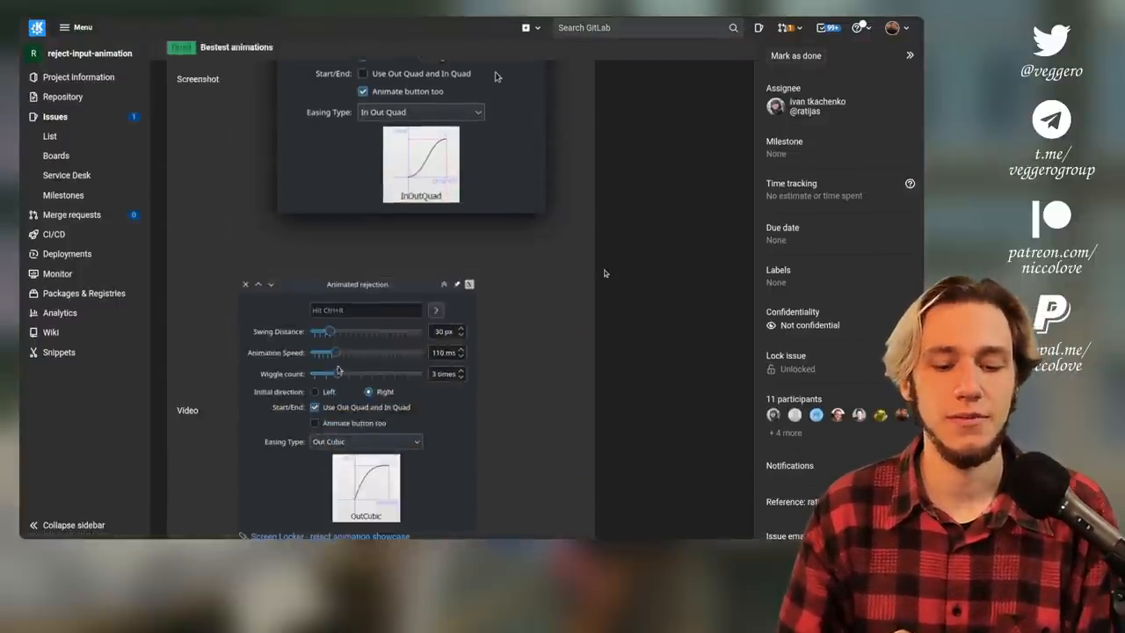
scroll(down, 3)
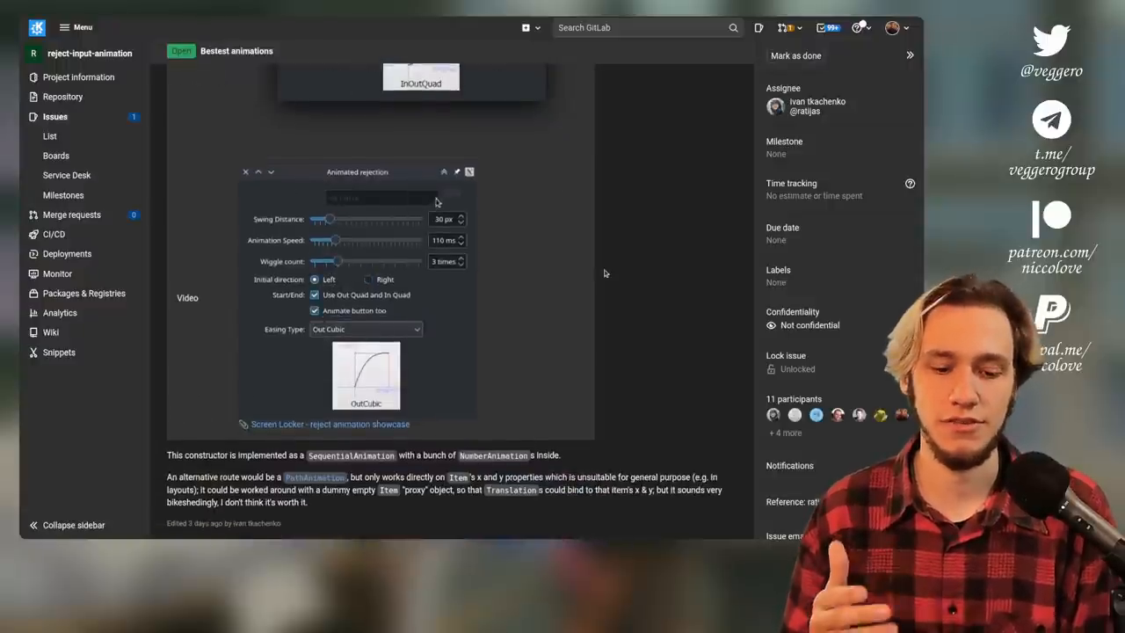
click(365, 329)
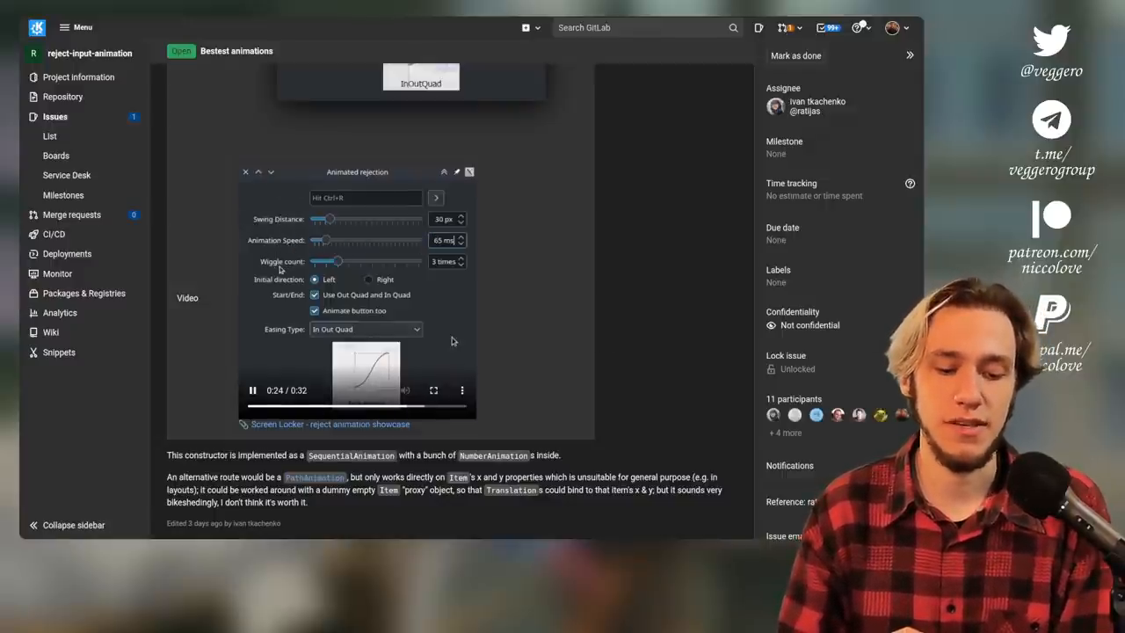
scroll(down, 3)
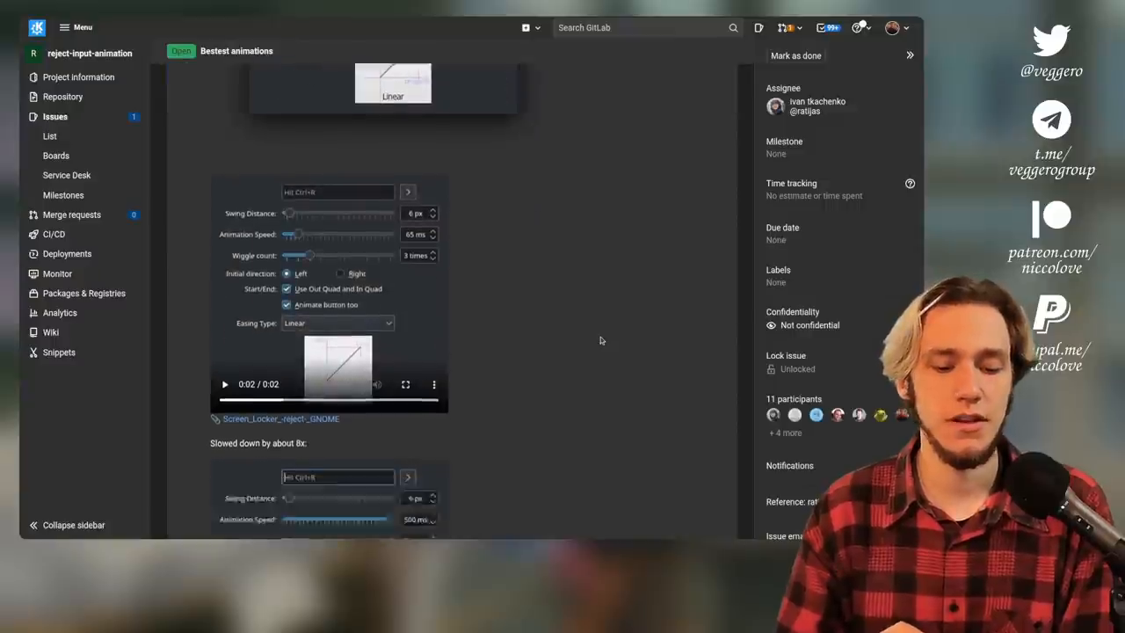
scroll(down, 3)
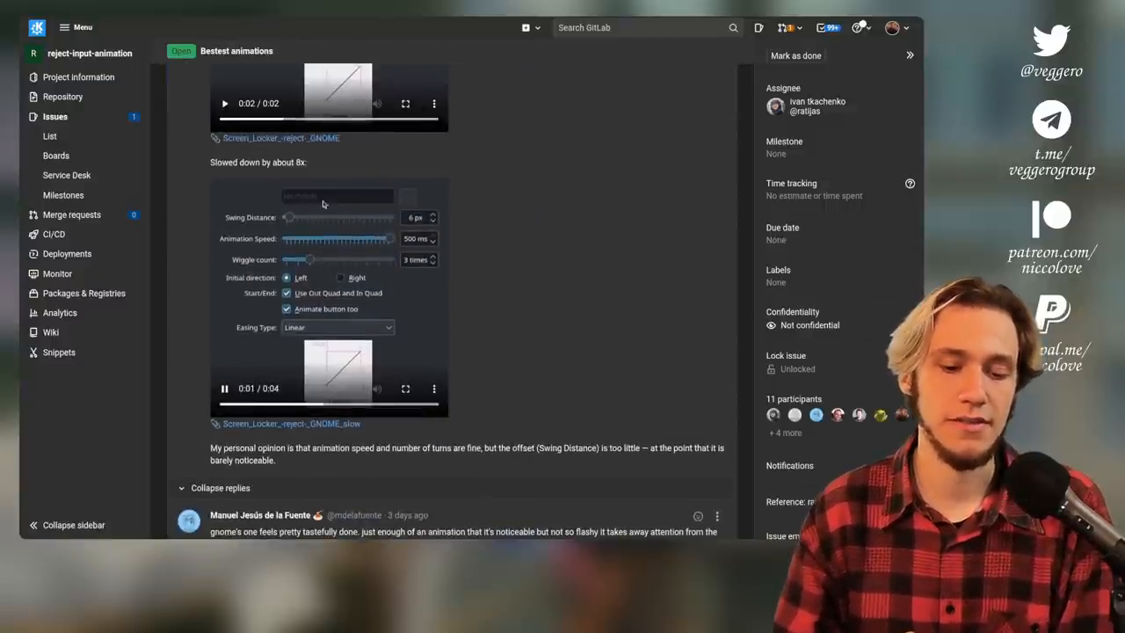
Read down through the issue's discussion replies and further demo clips
scroll(down, 3)
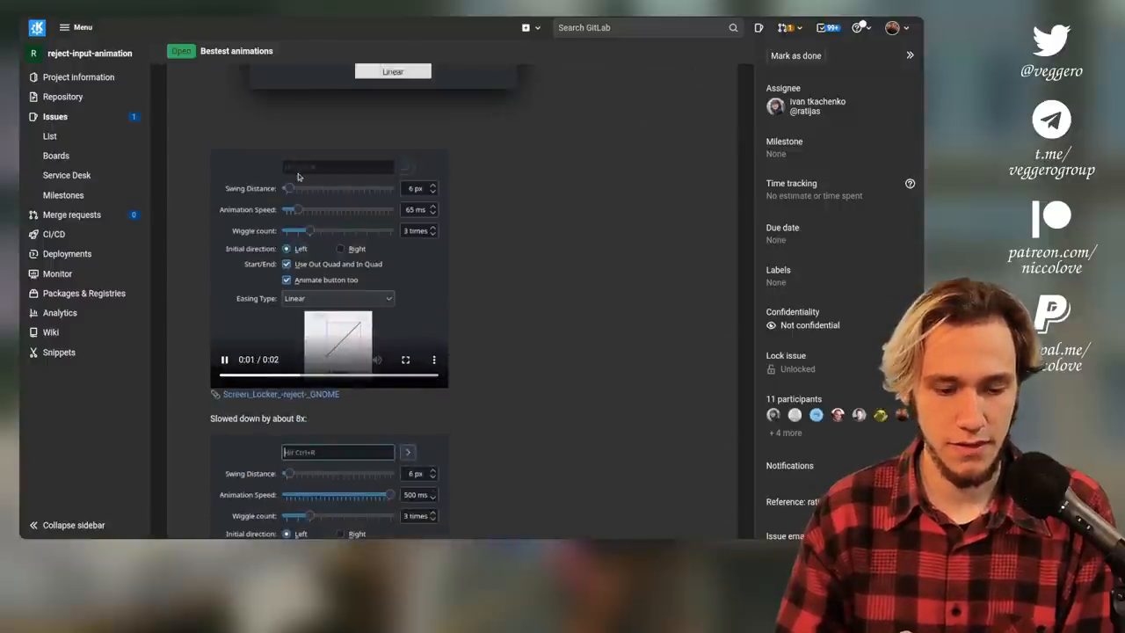
scroll(down, 3)
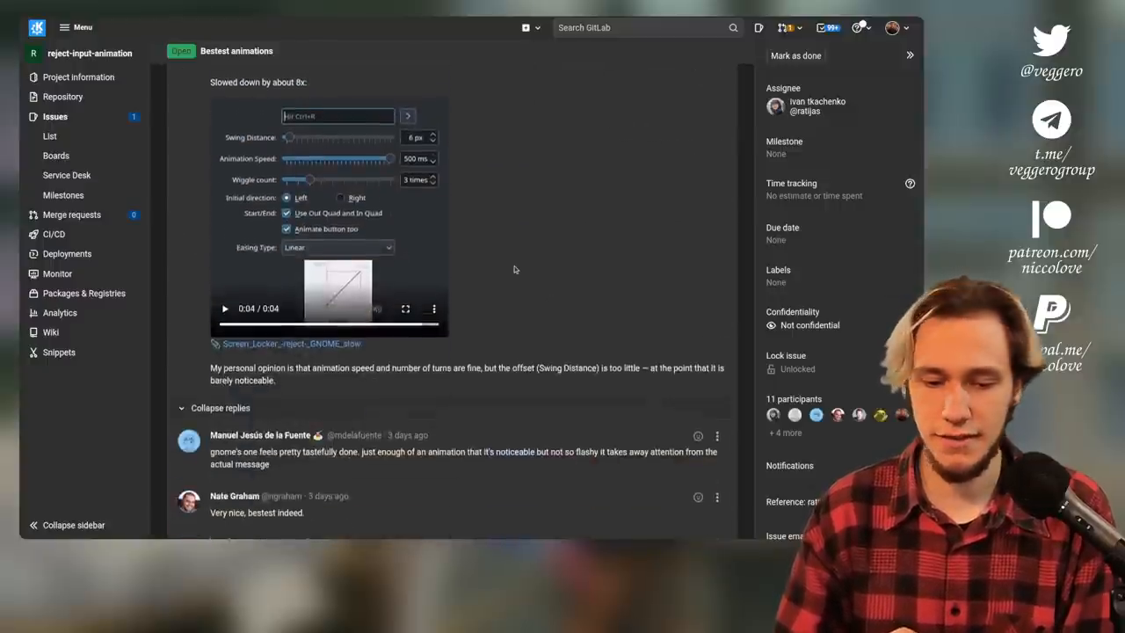
scroll(down, 3)
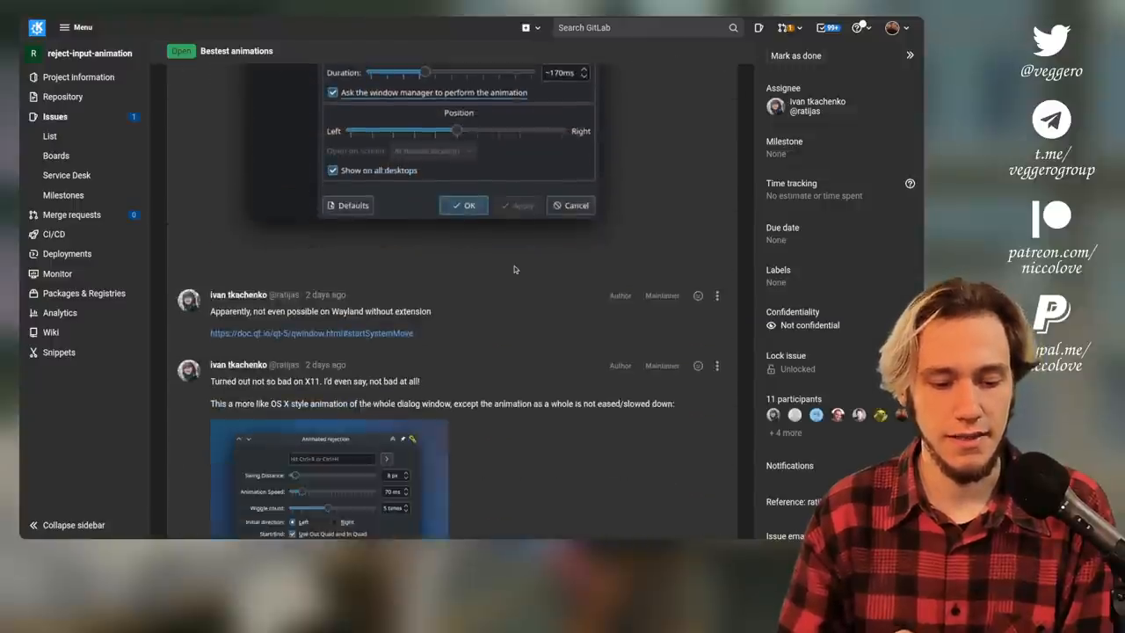
scroll(down, 3)
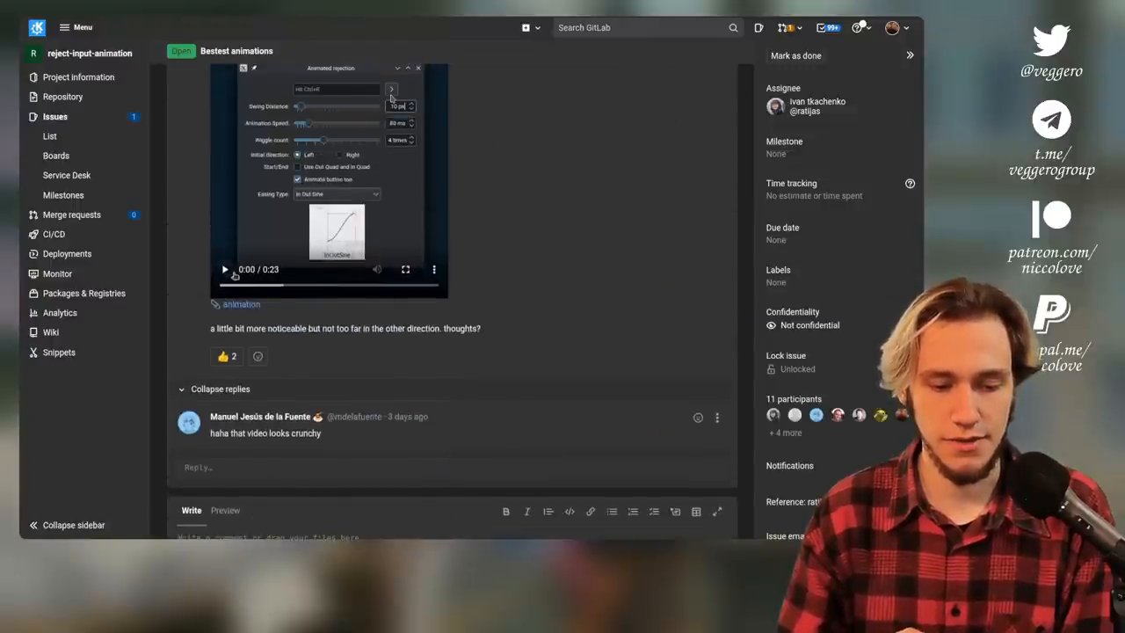
scroll(down, 3)
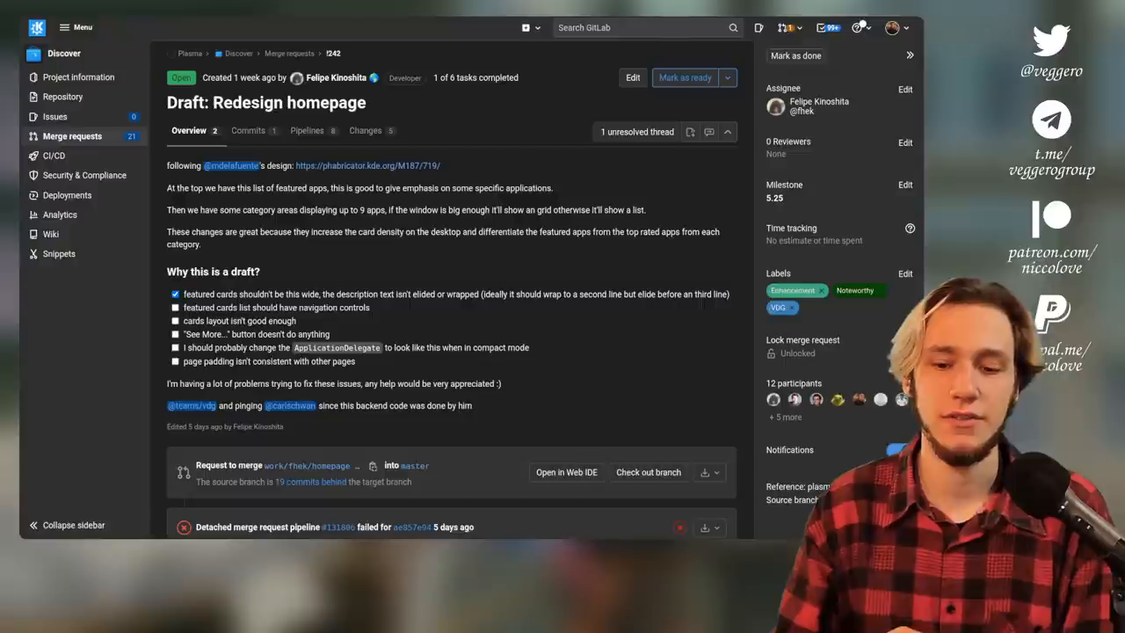
click(366, 165)
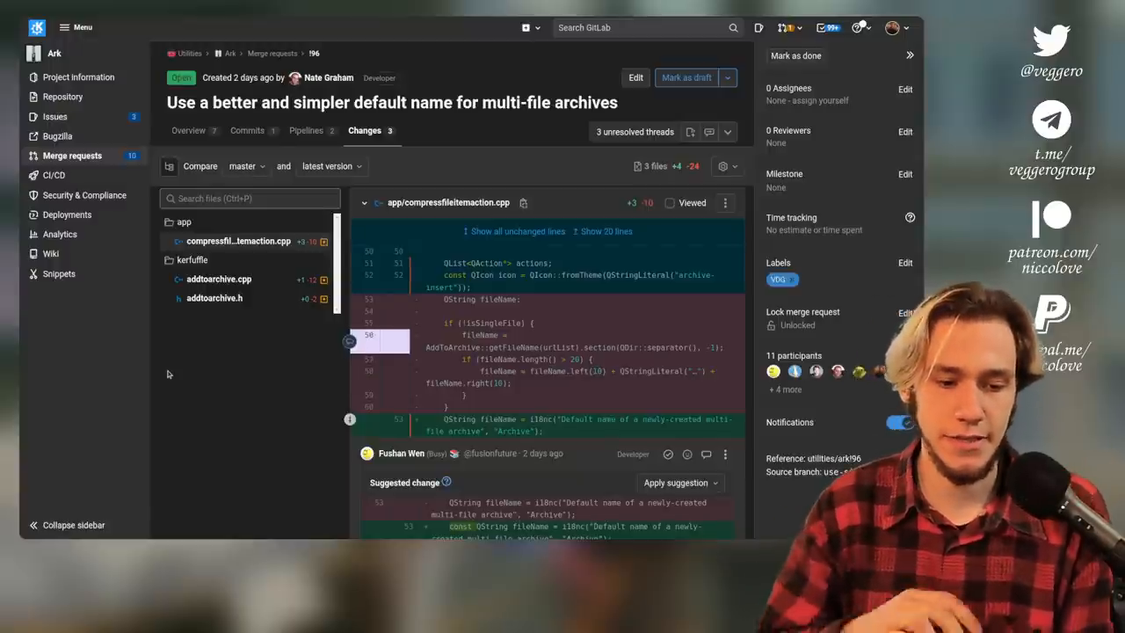
click(188, 130)
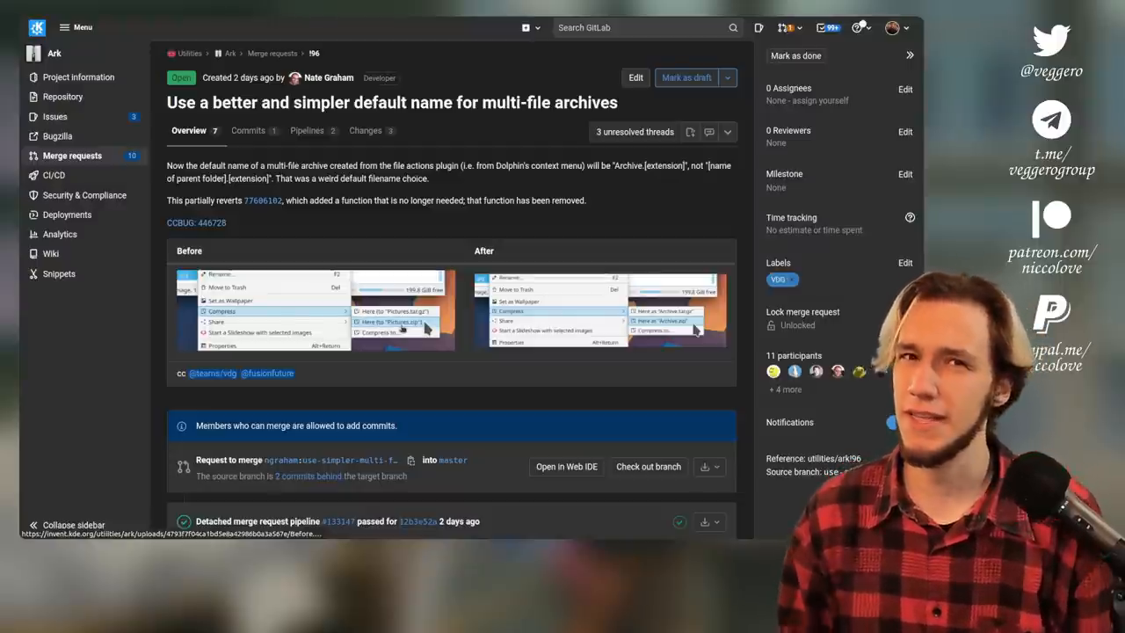
click(890, 422)
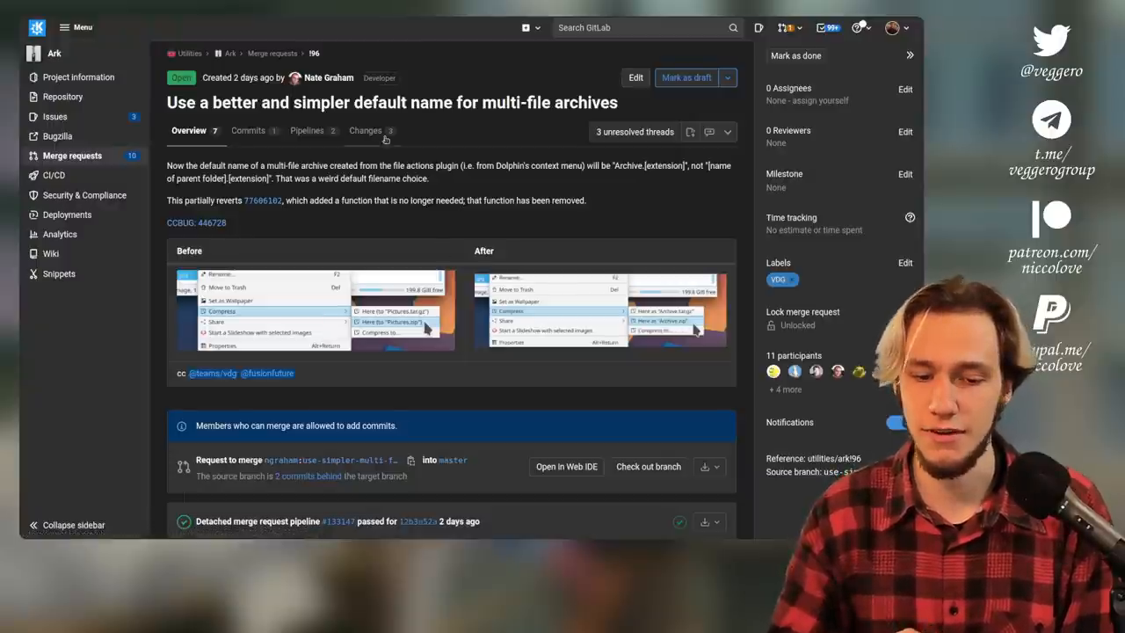
click(365, 130)
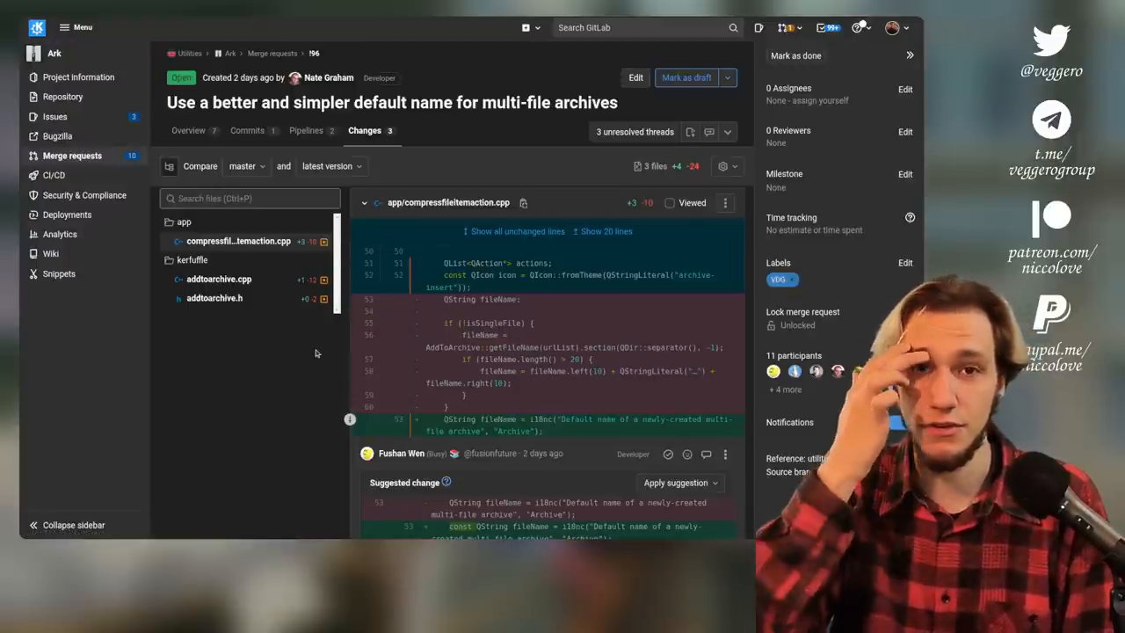
Read the compressfileitemaction.cpp diff past the suggested change to the Compress submenu strings
scroll(down, 3)
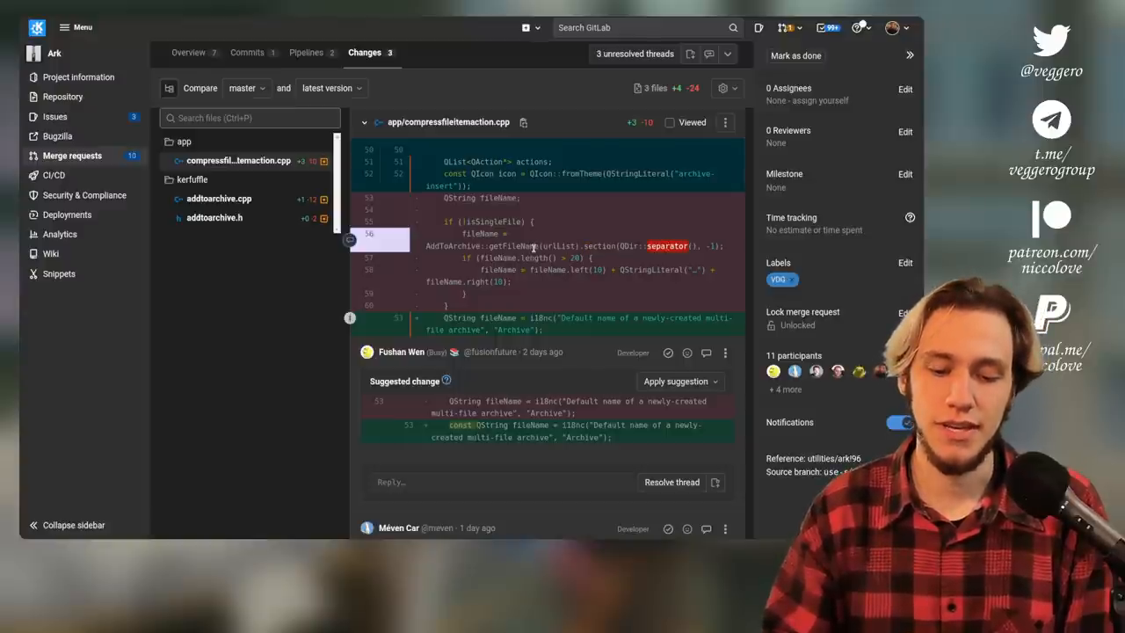
mouse_move(482, 242)
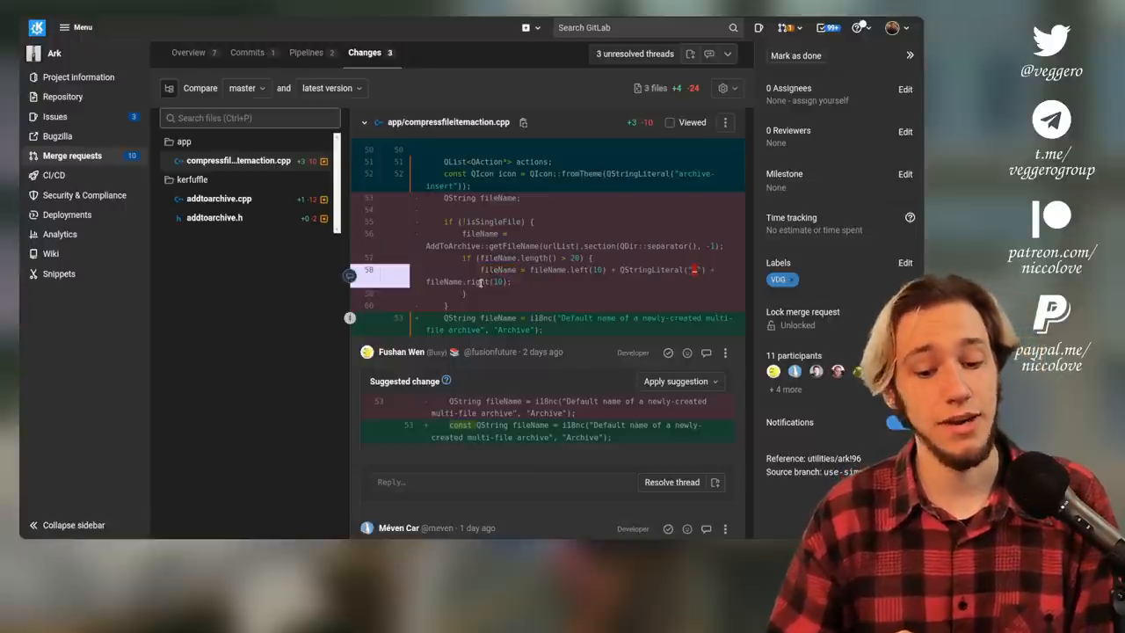
click(900, 422)
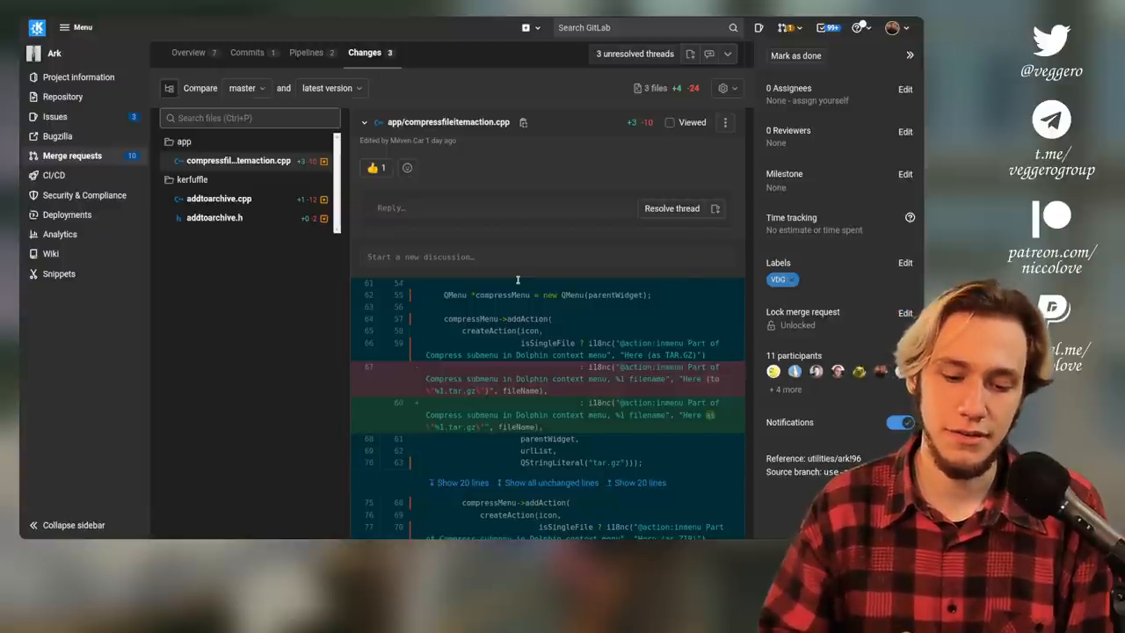
mouse_move(465, 310)
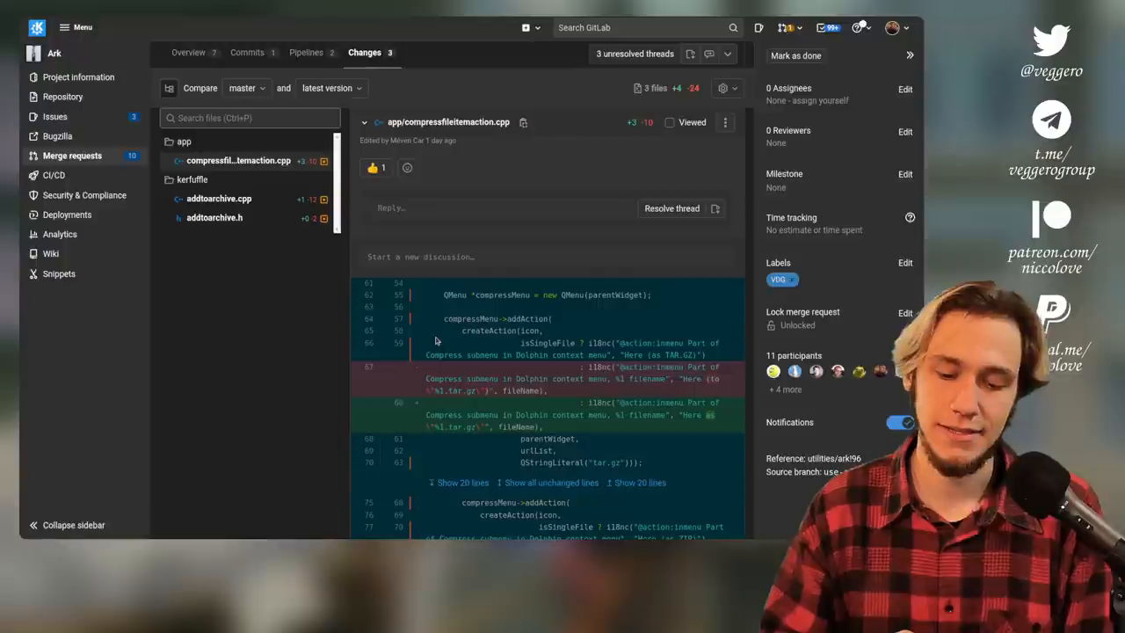
mouse_move(735, 336)
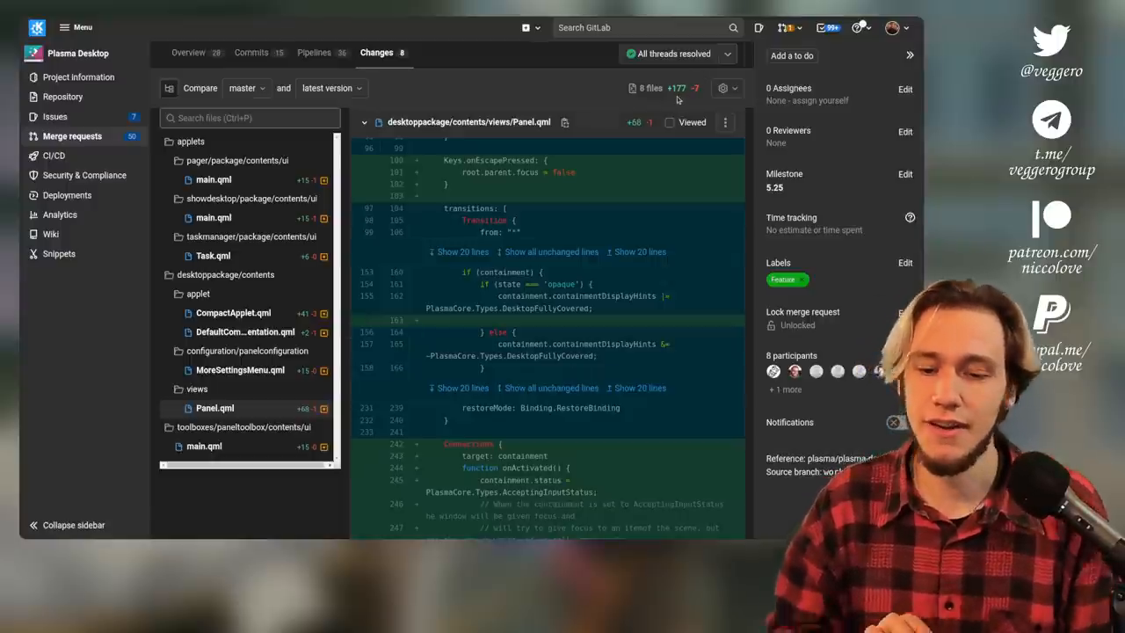
mouse_move(506, 271)
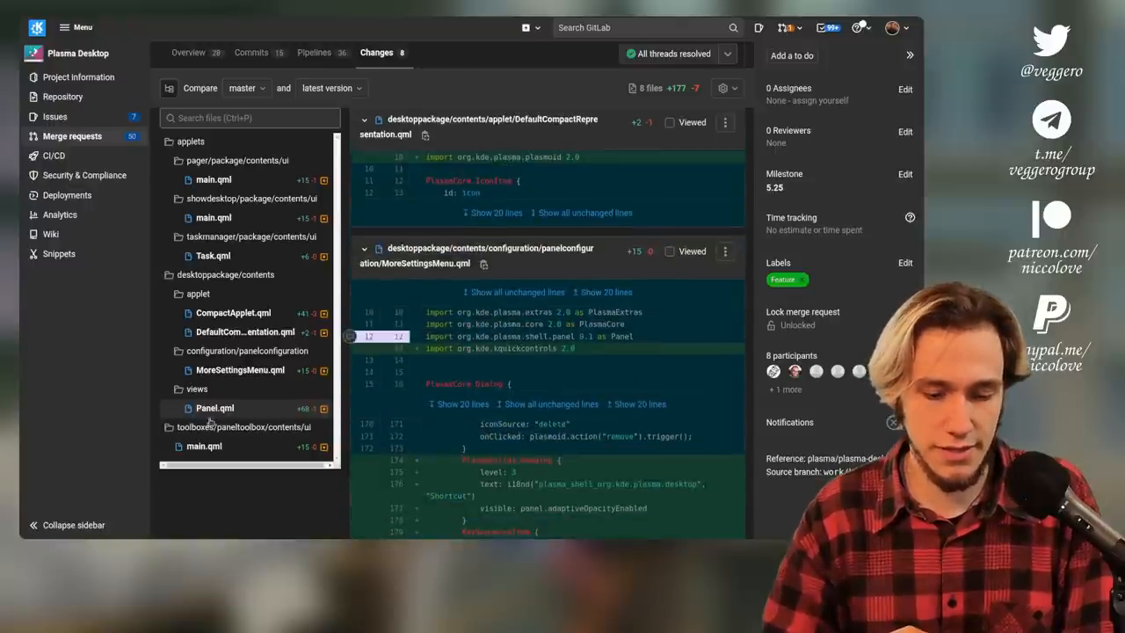
Switch the panel keyboard-shortcut merge request from its overview to the Changes view
scroll(down, 3)
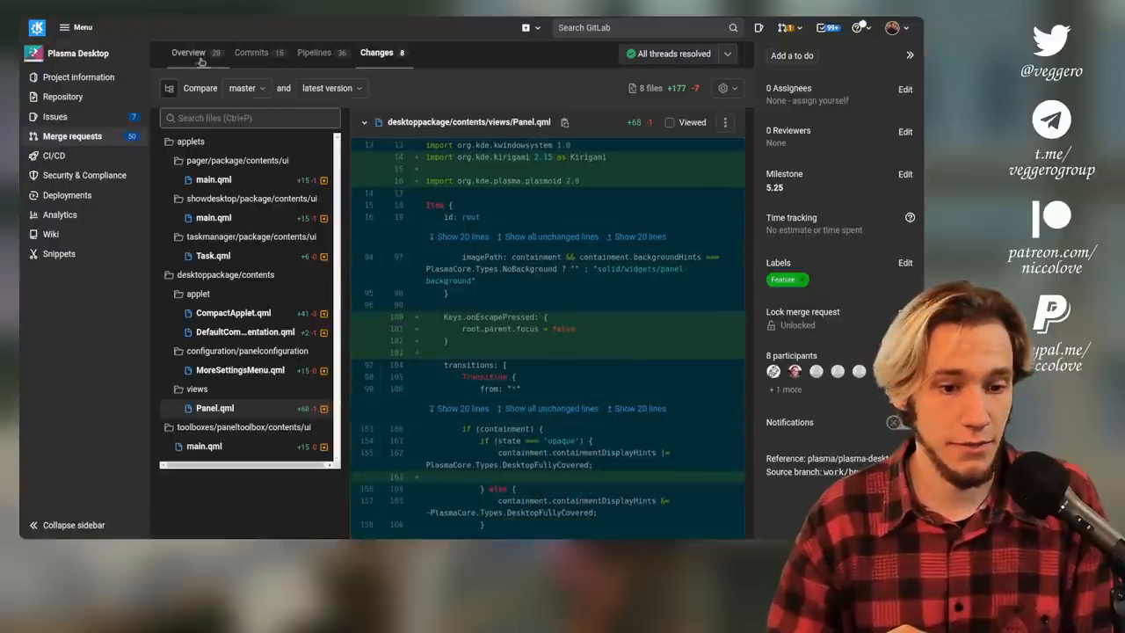
click(188, 53)
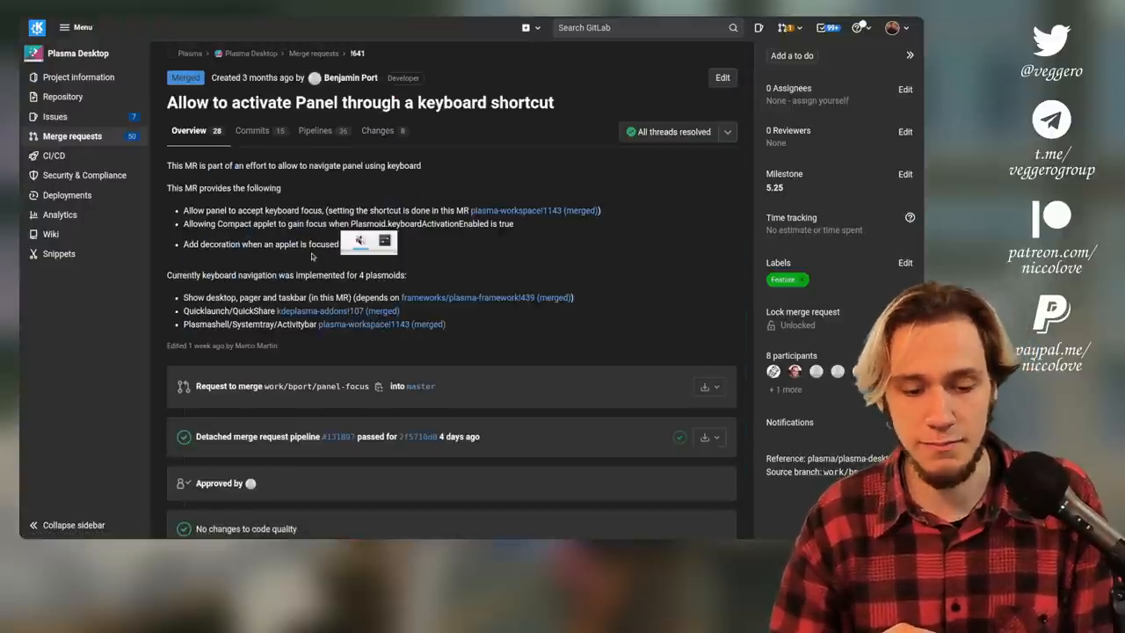
click(377, 130)
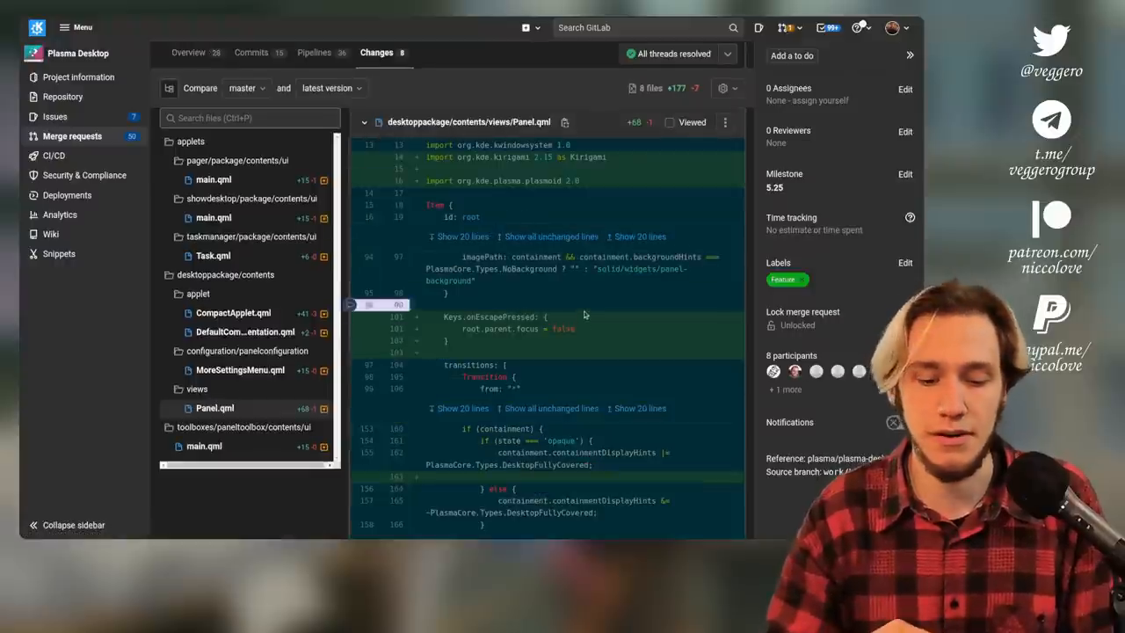
Read the Panel.qml diff down to the focus-indicator prefix per panel edge location
scroll(down, 3)
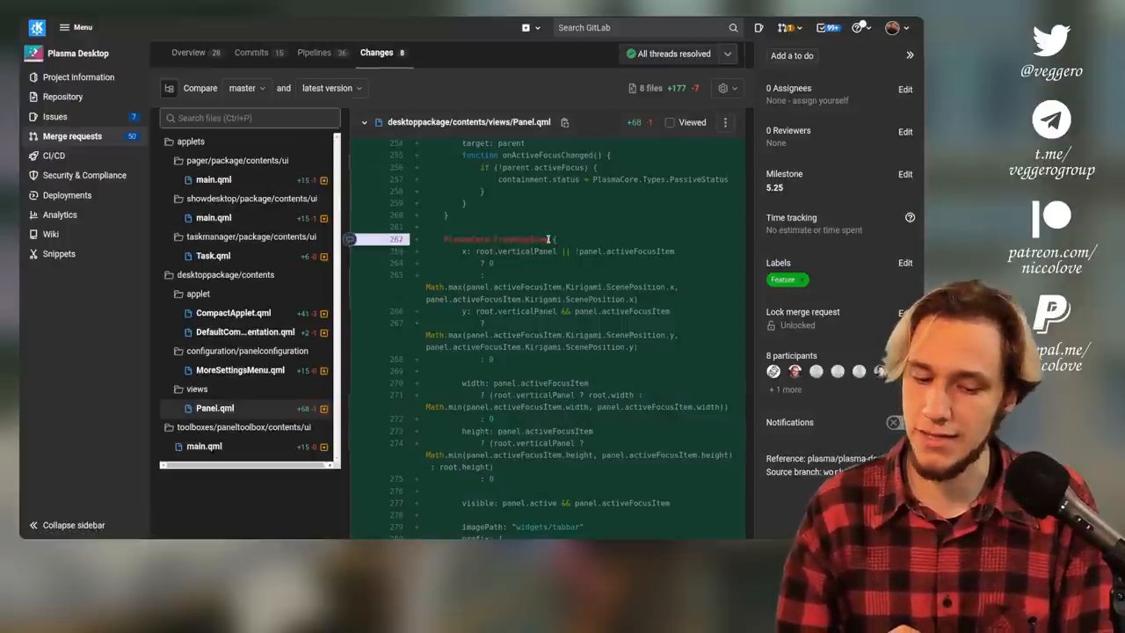
scroll(down, 3)
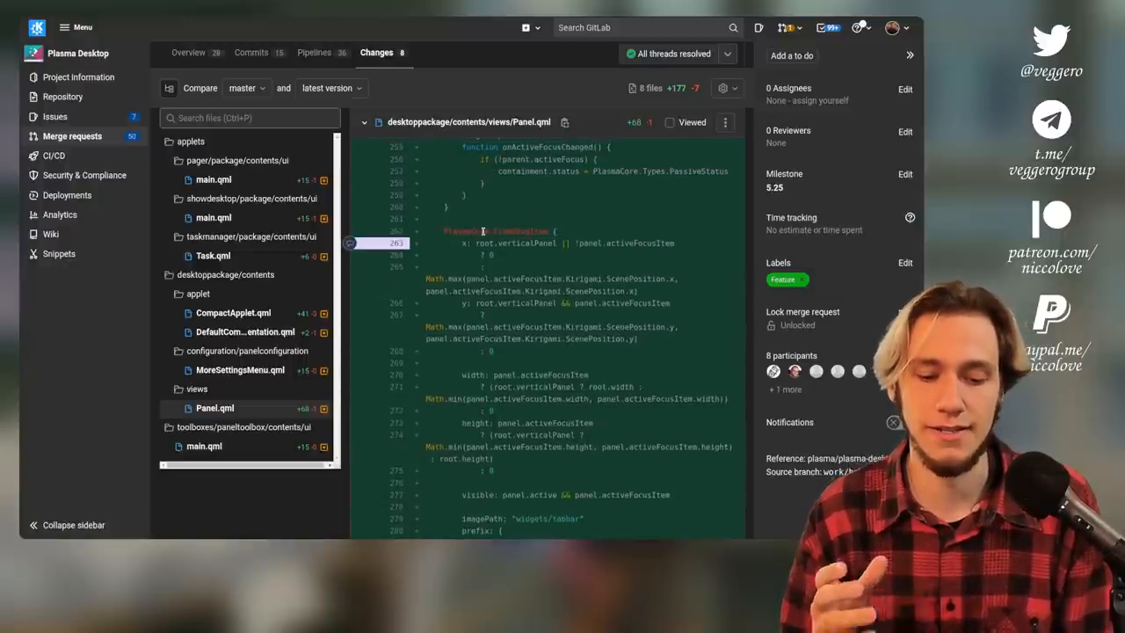
scroll(down, 3)
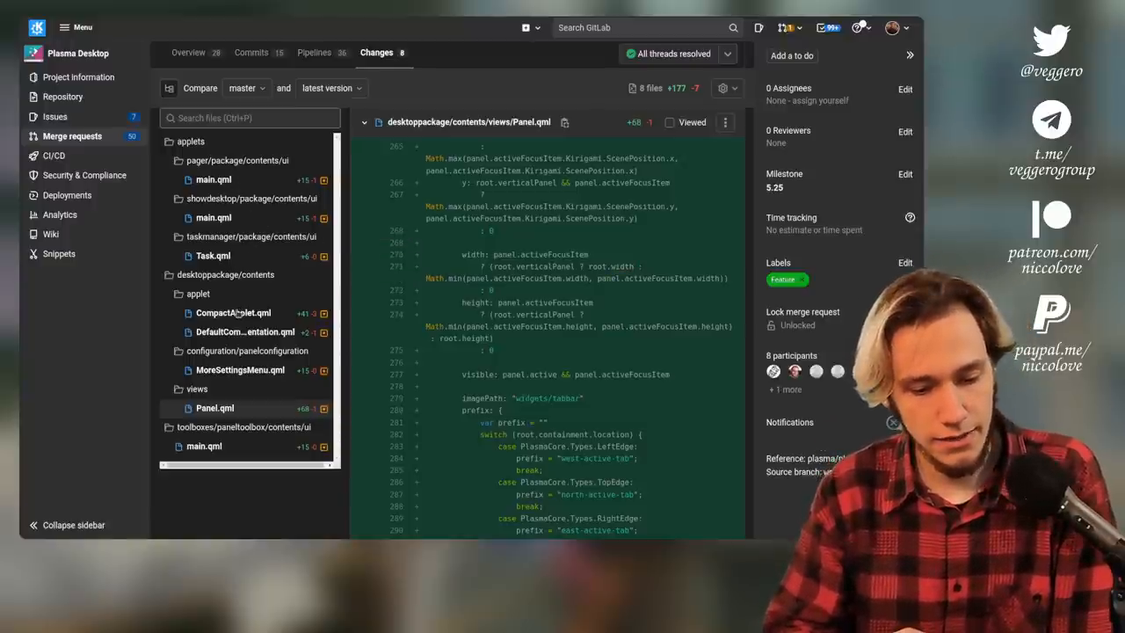
Review CompactApplet.qml, then Task.qml's activeFocusOnTab and accessible name additions
click(232, 313)
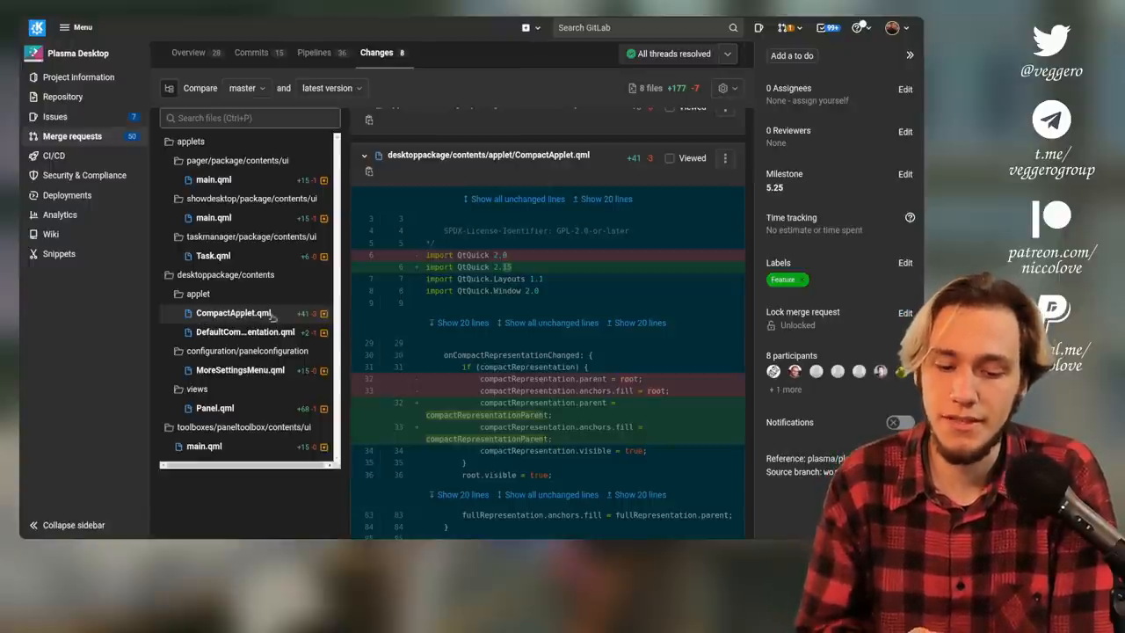
scroll(down, 3)
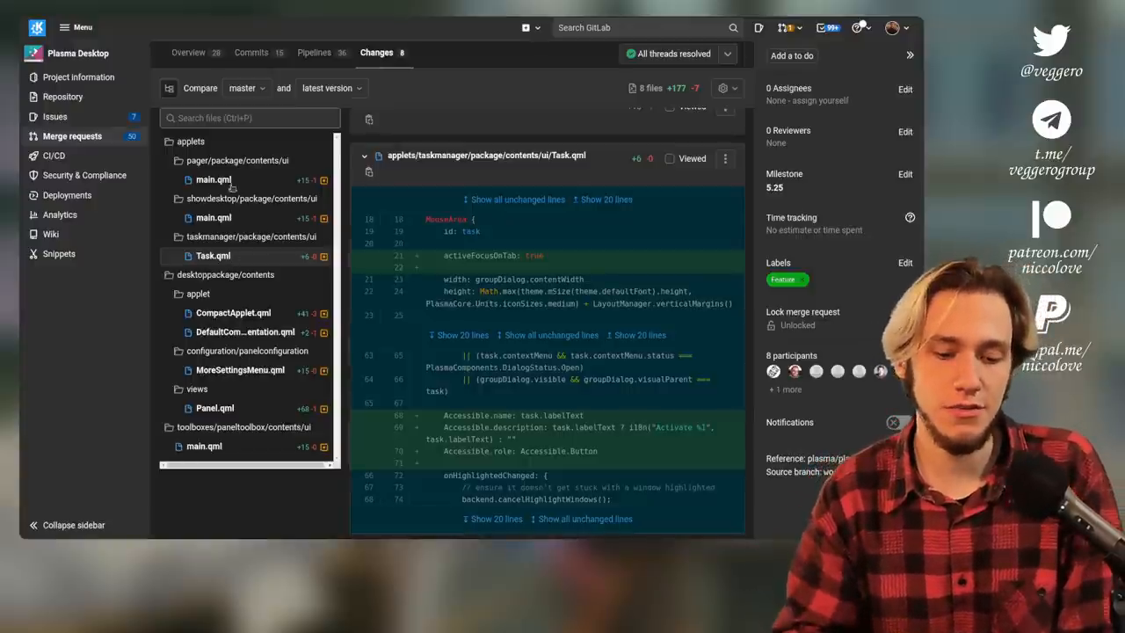
scroll(down, 3)
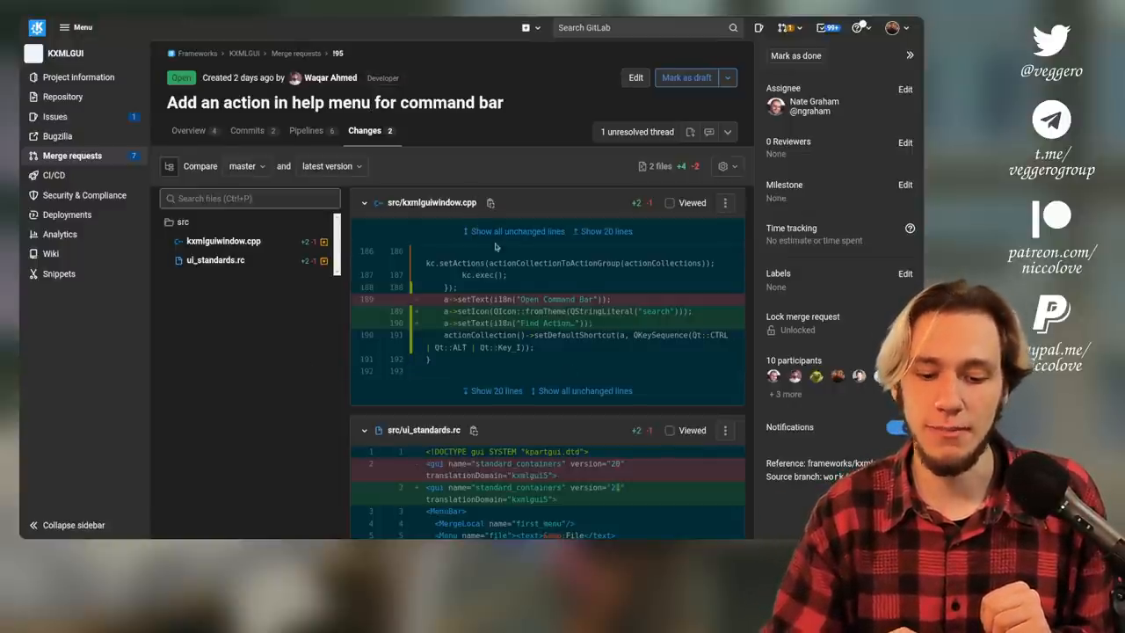
Read from kxmlguiwindow.cpp to ui_standards.rc's open_kcommand_bar Help menu action
scroll(down, 3)
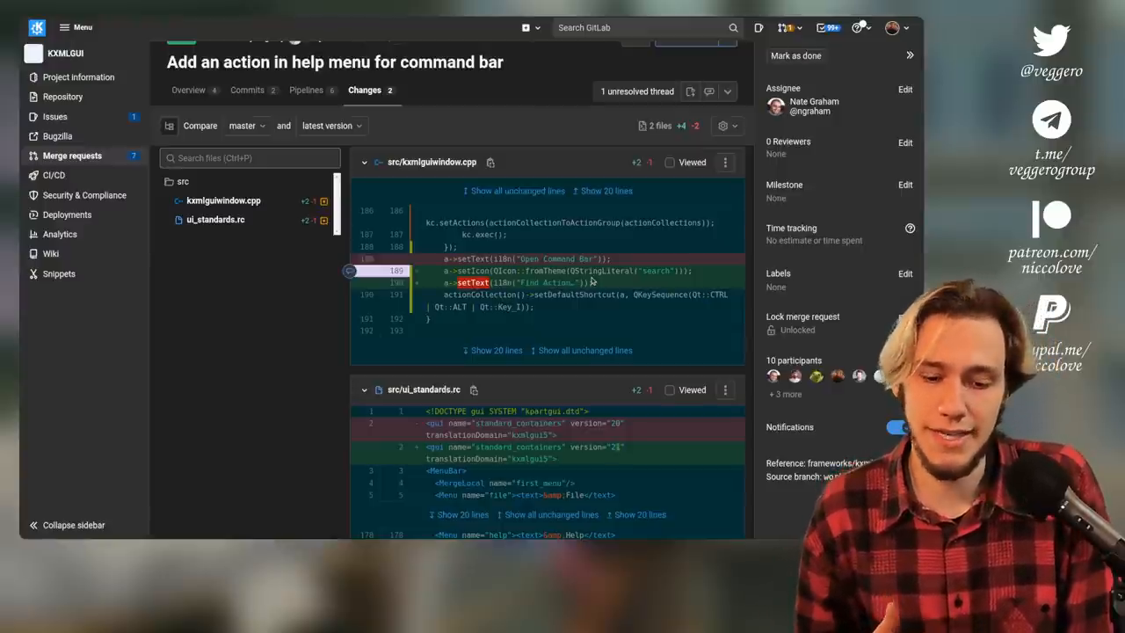
scroll(down, 3)
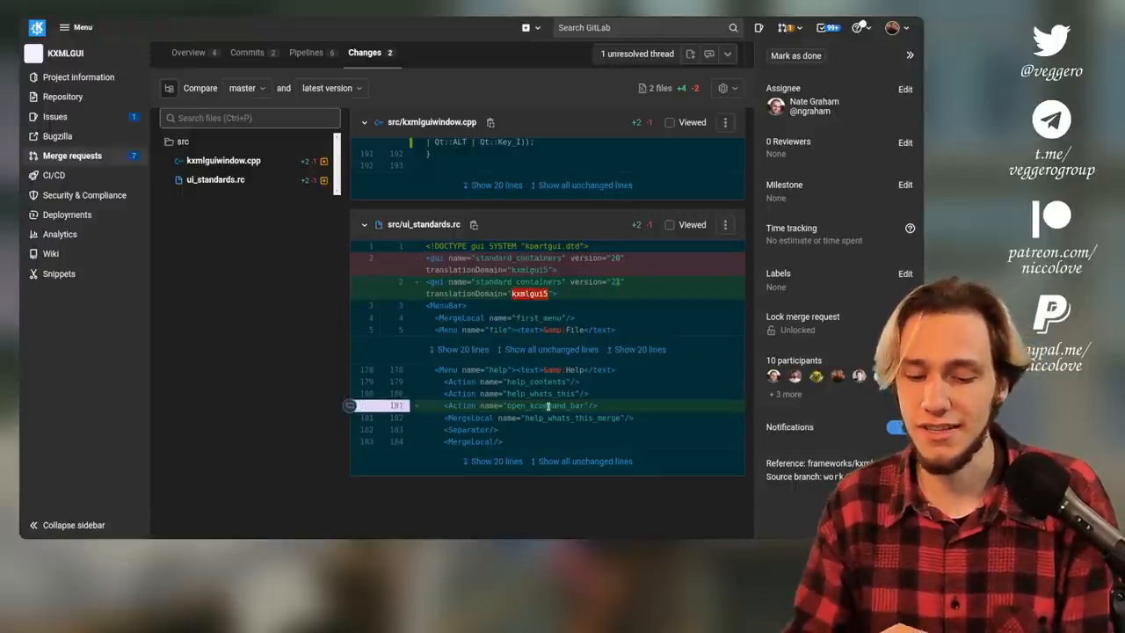
click(898, 427)
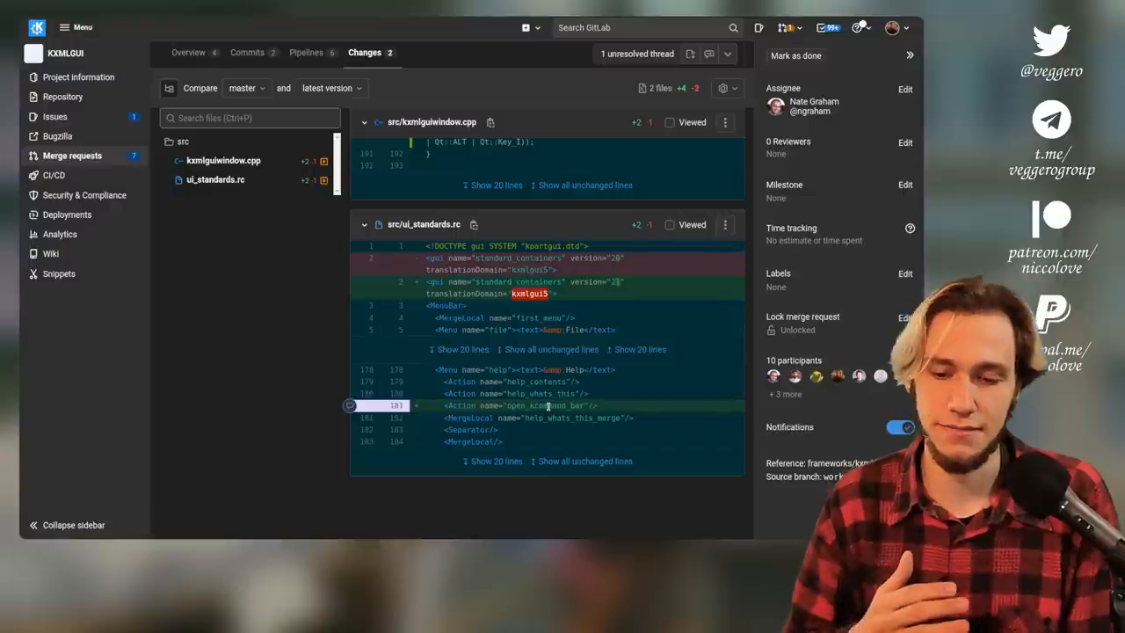